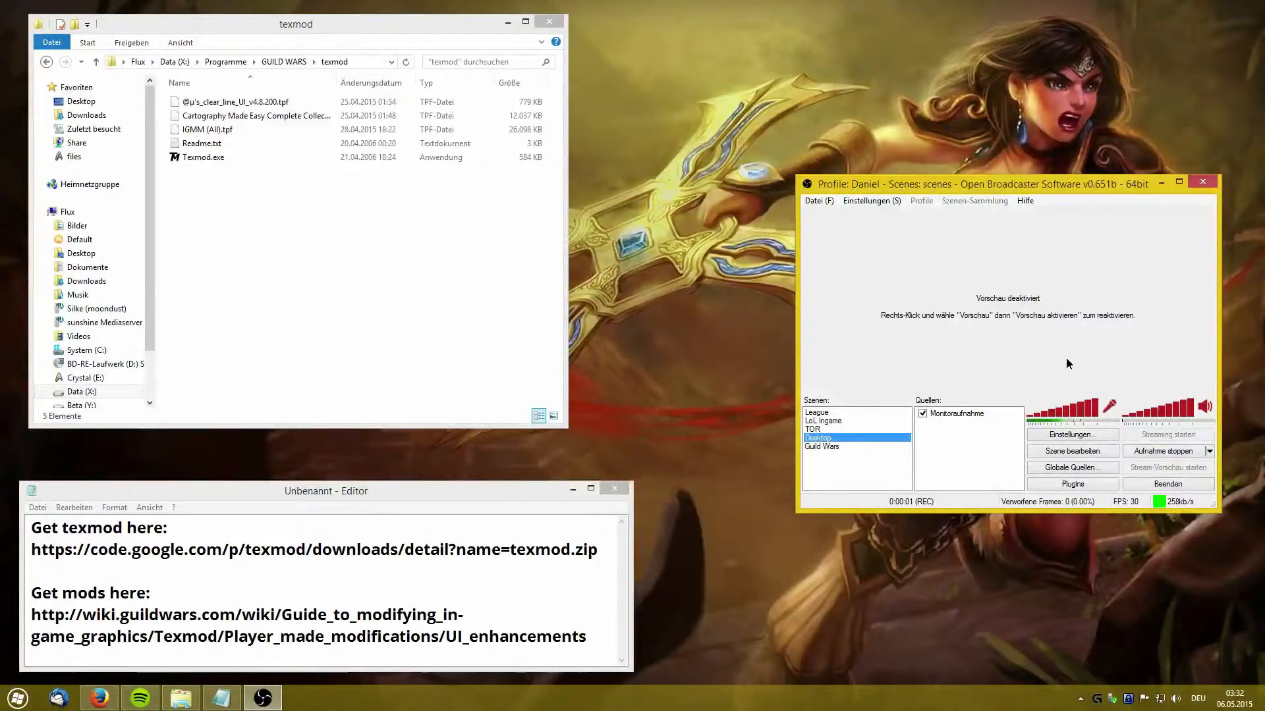
mouse_move(669, 234)
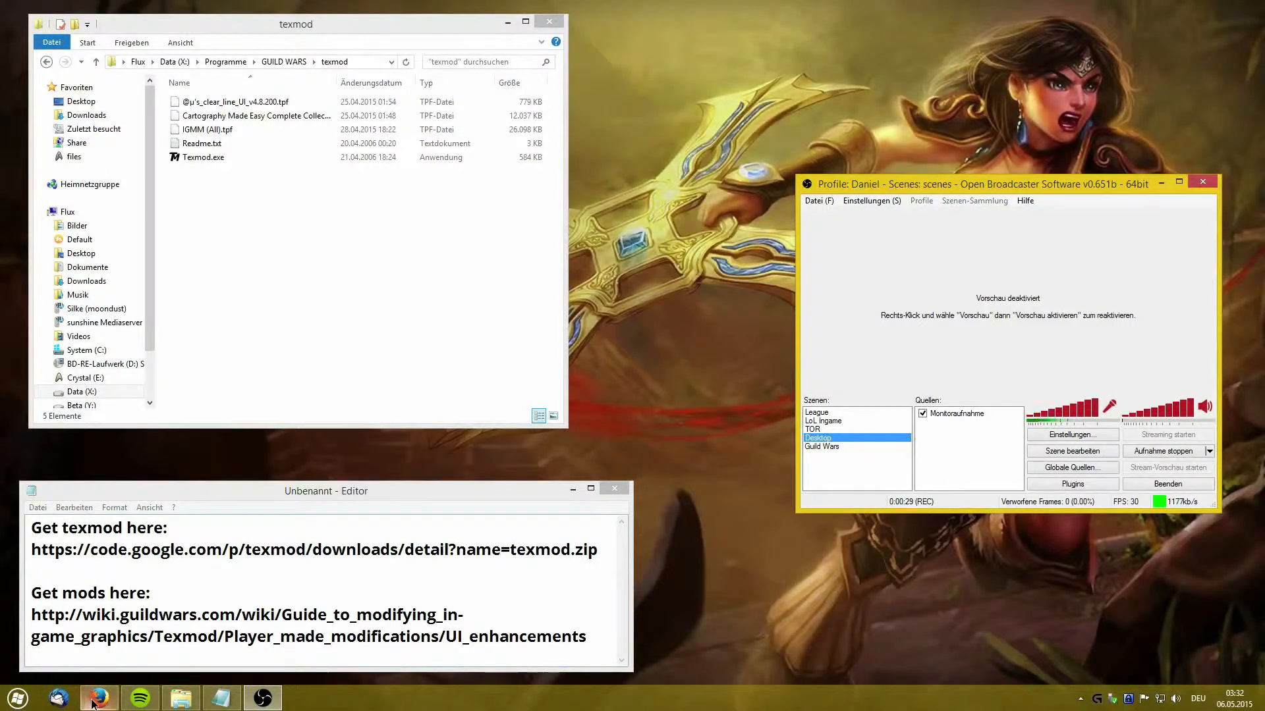
Browse the wiki's UI enhancements list in Firefox down to the Cartography Made Easy entry.
click(103, 694)
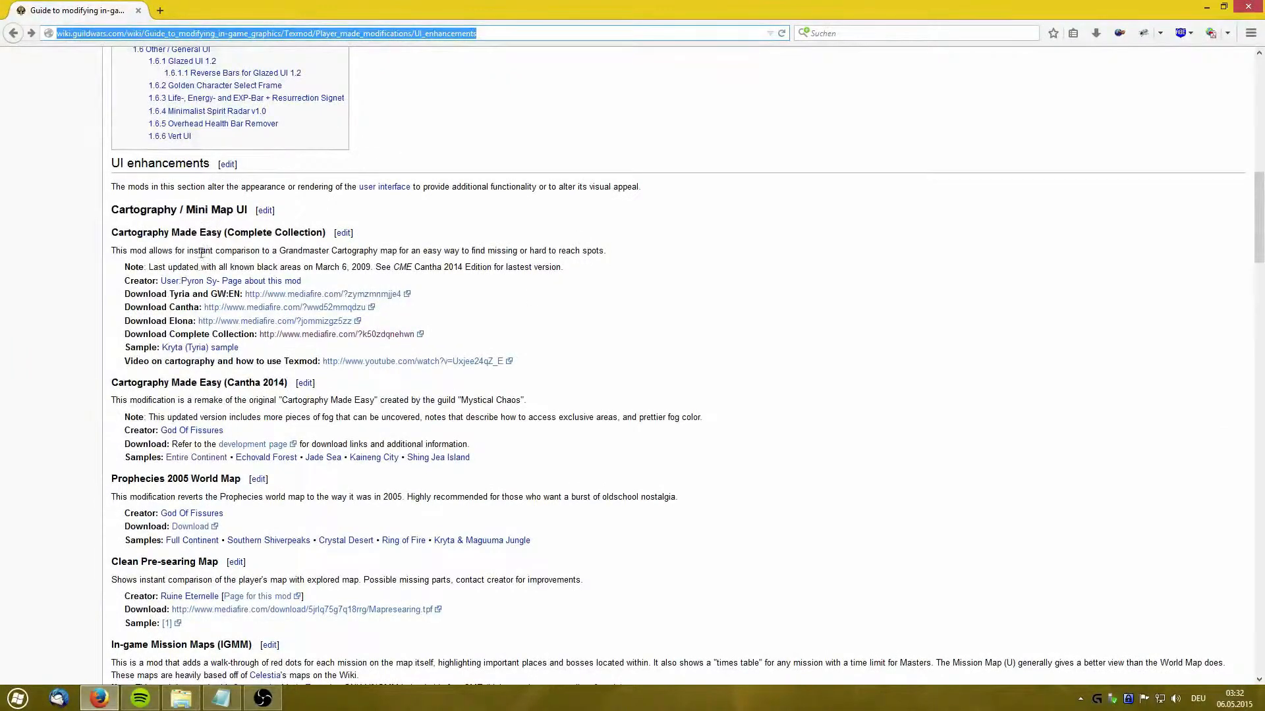
scroll(down, 3)
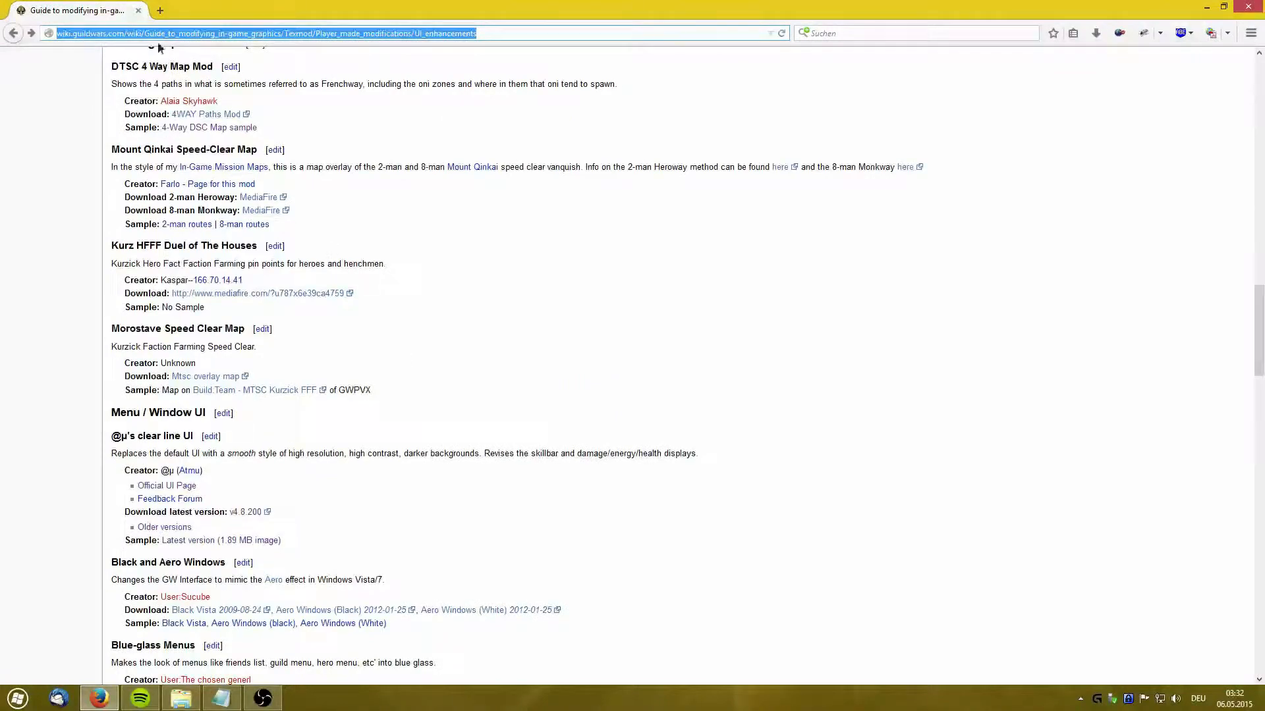
scroll(down, 3)
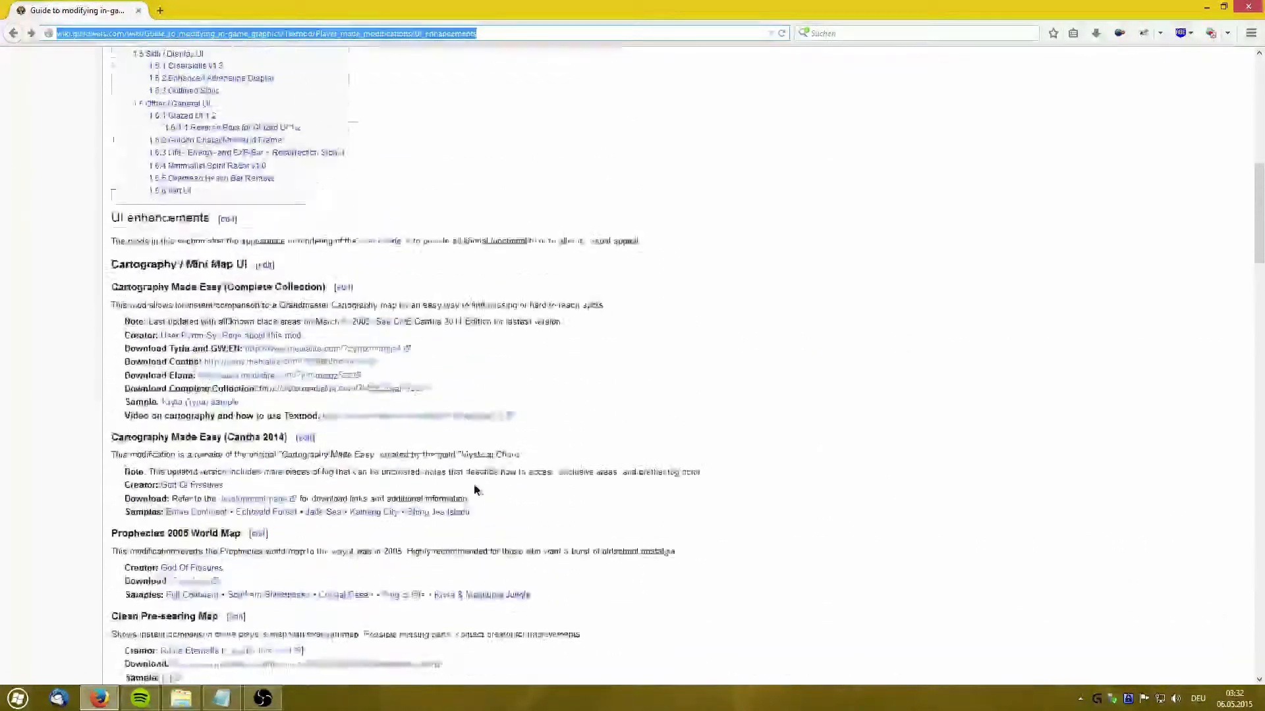
scroll(up, 3)
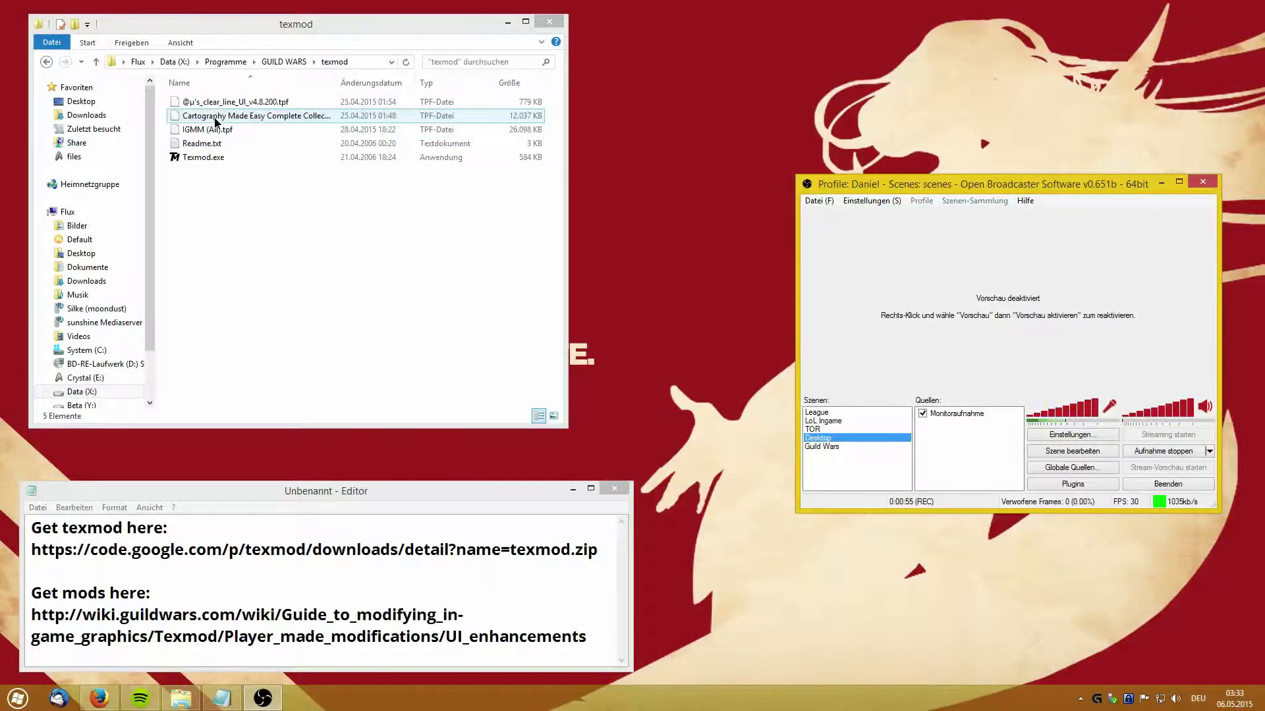
Select the Cartography and IGMM packages in turn, then the Texmod.exe program file.
click(208, 129)
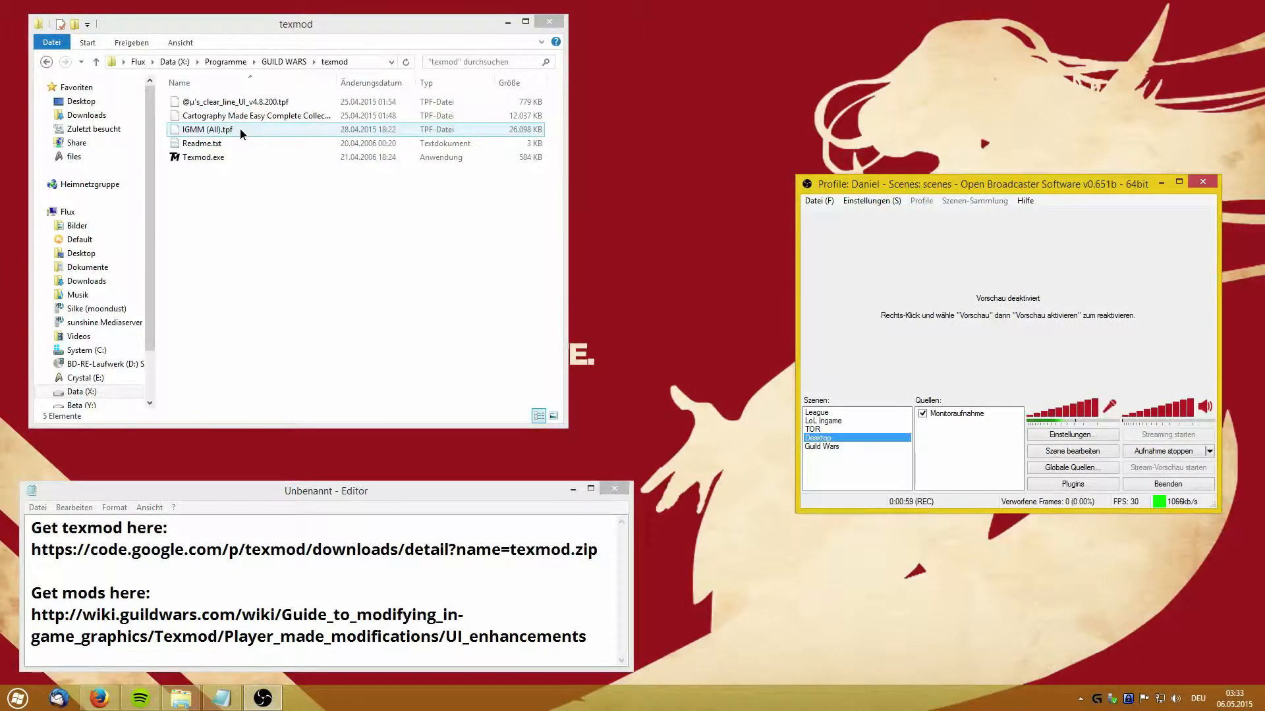
click(363, 254)
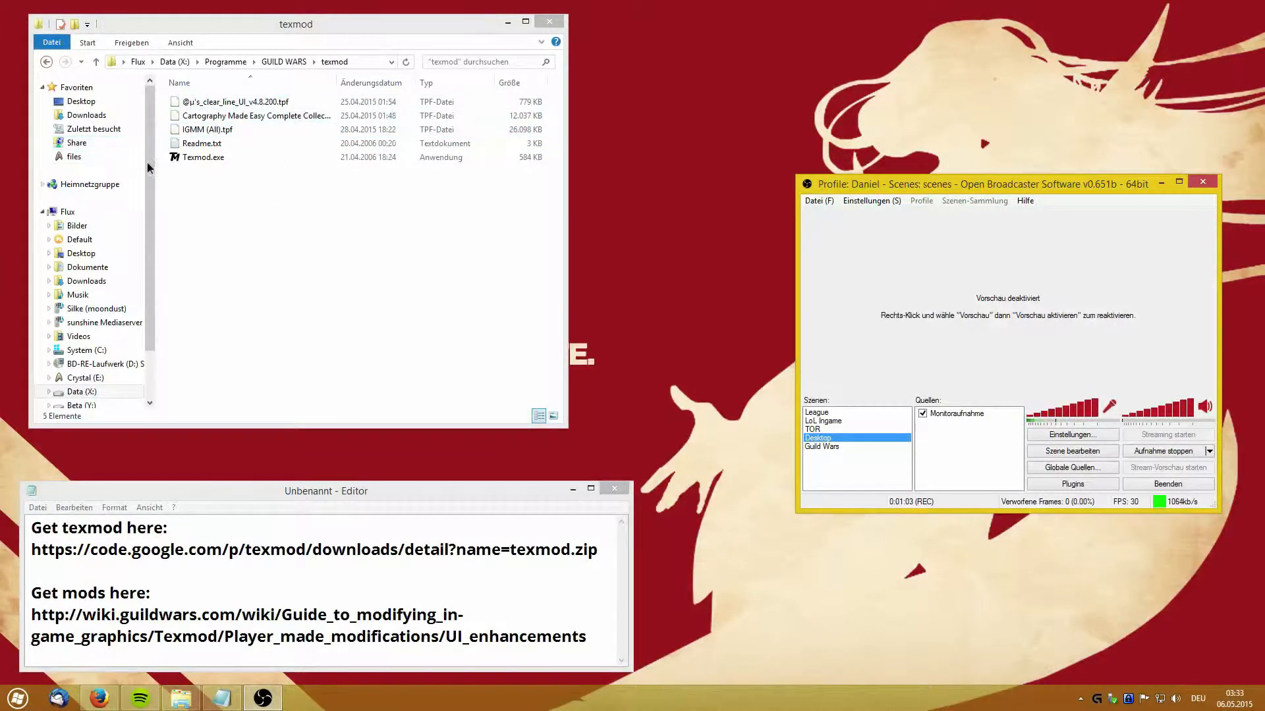
click(203, 158)
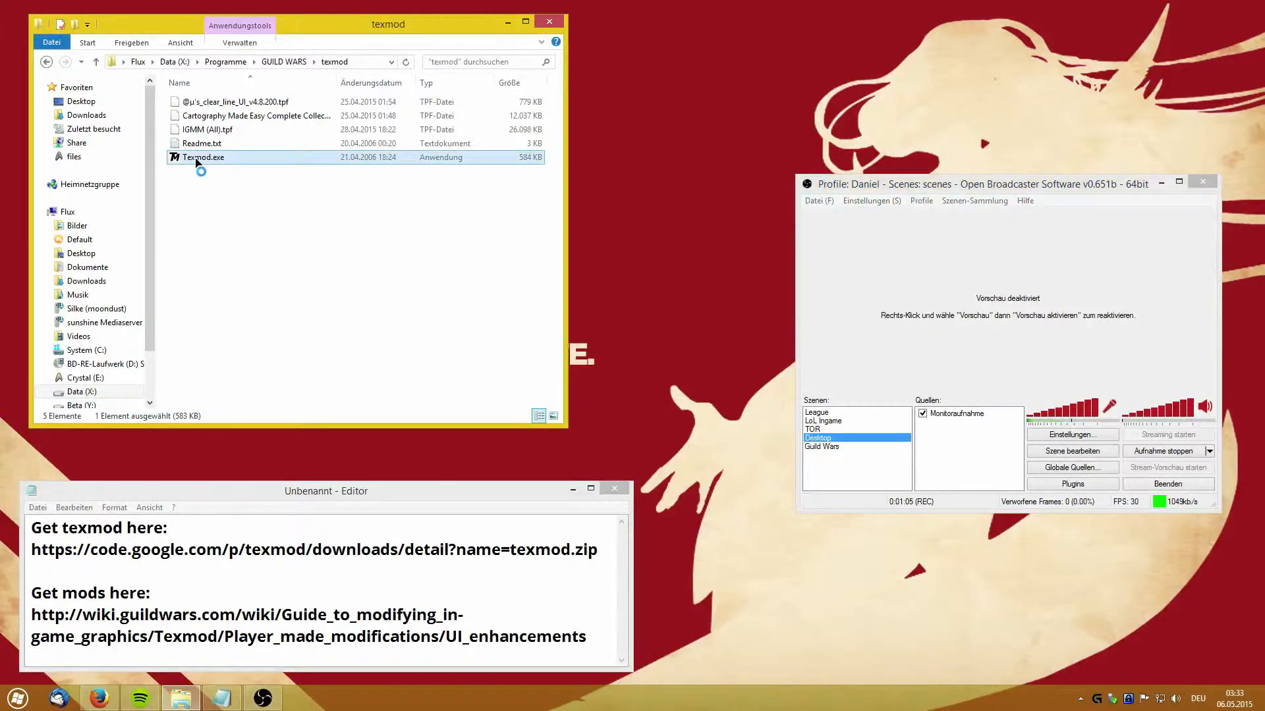
Launch TexMod and set Gw.exe from the GUILD WARS folder as the target application.
double_click(200, 157)
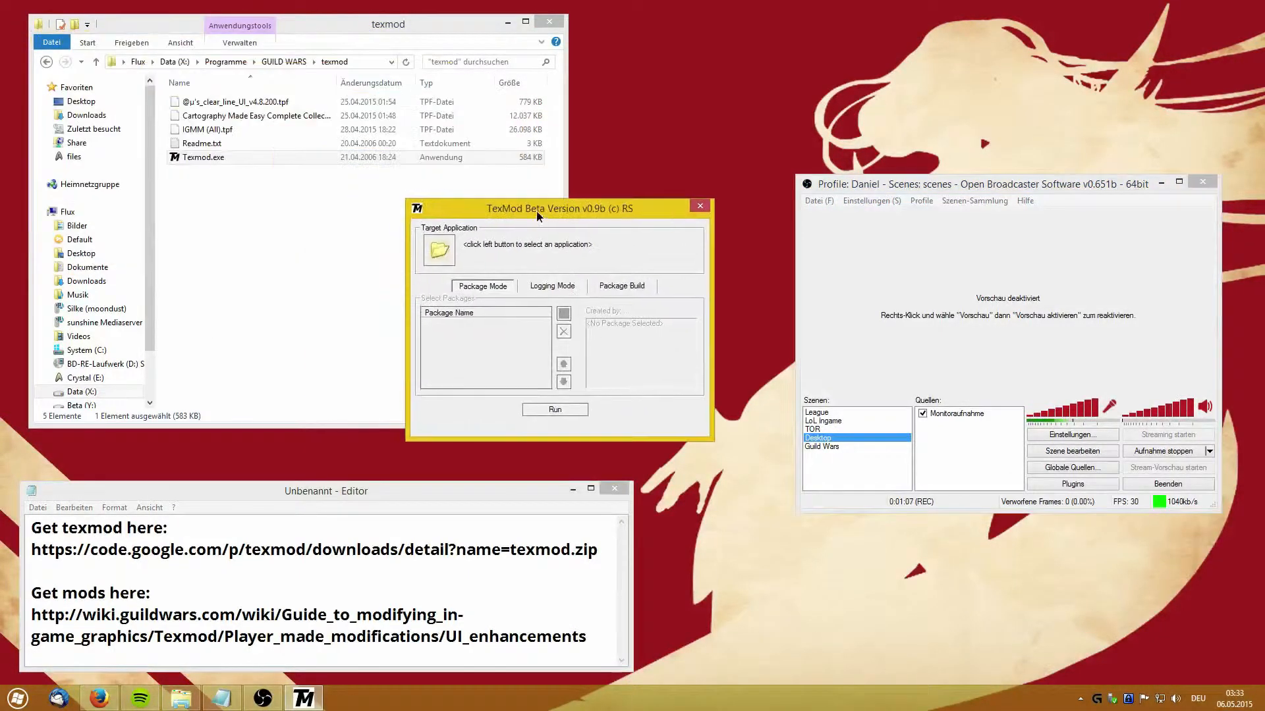
click(438, 251)
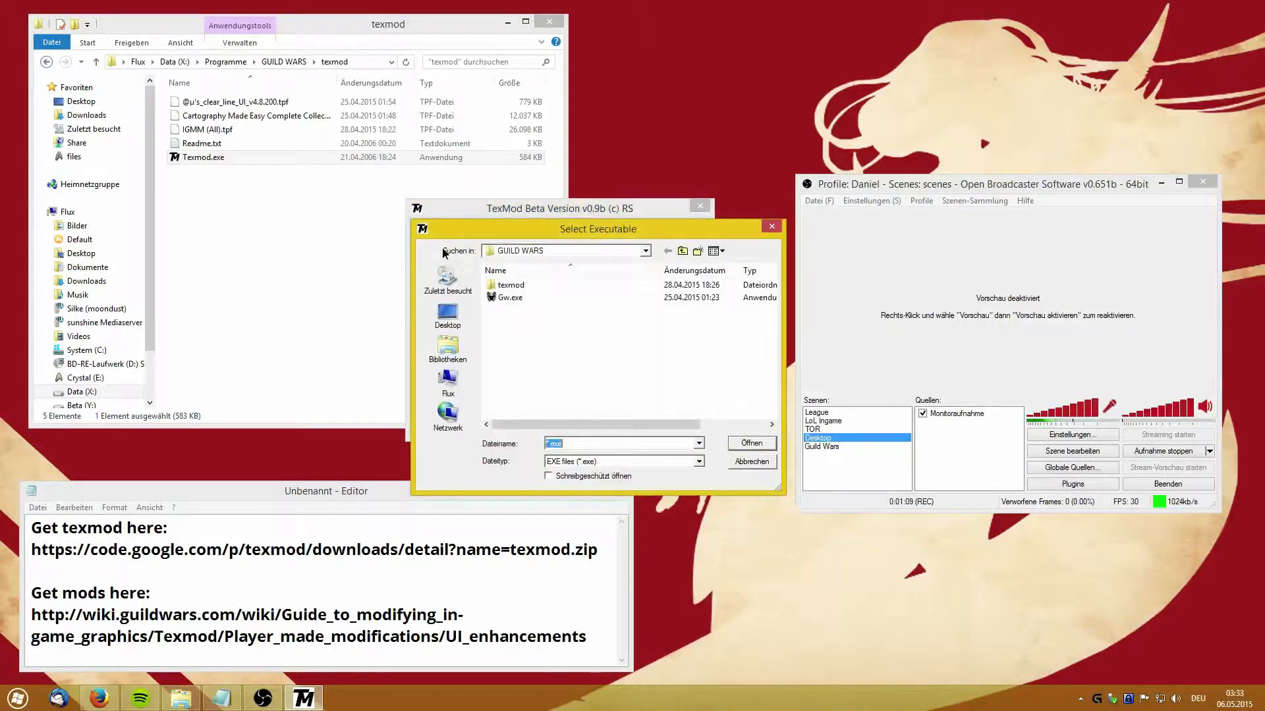
click(510, 298)
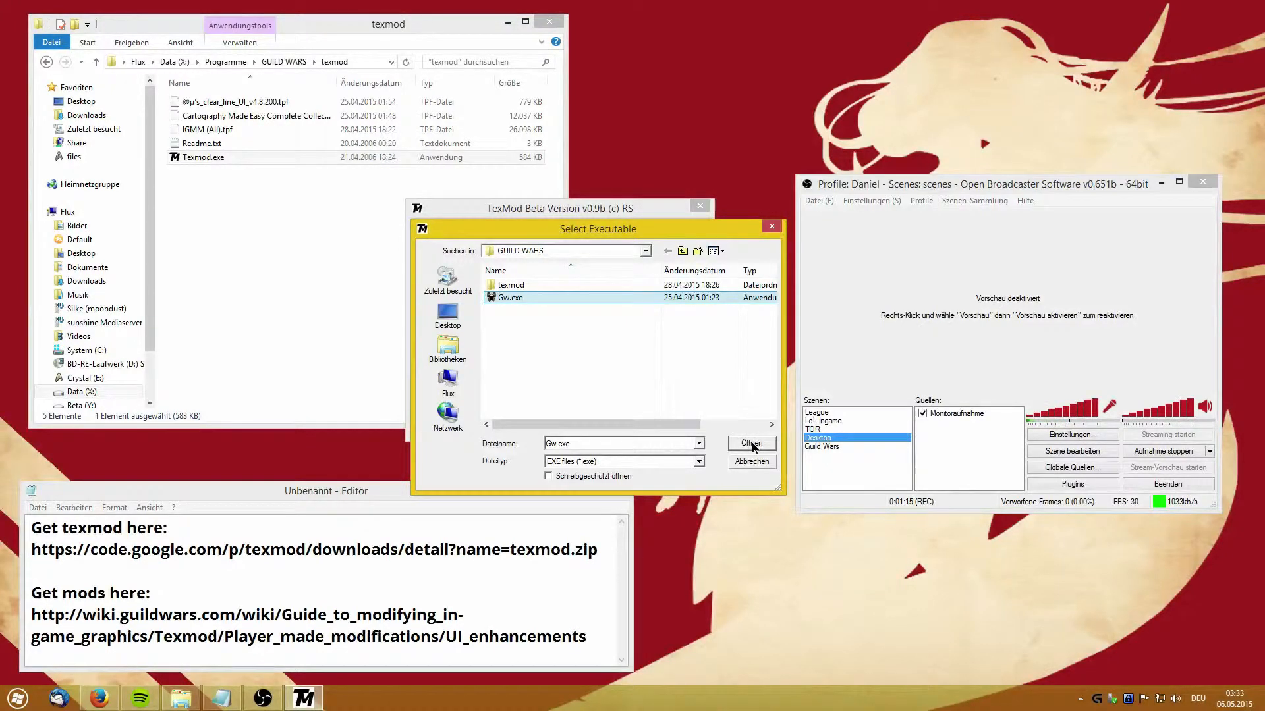
click(751, 442)
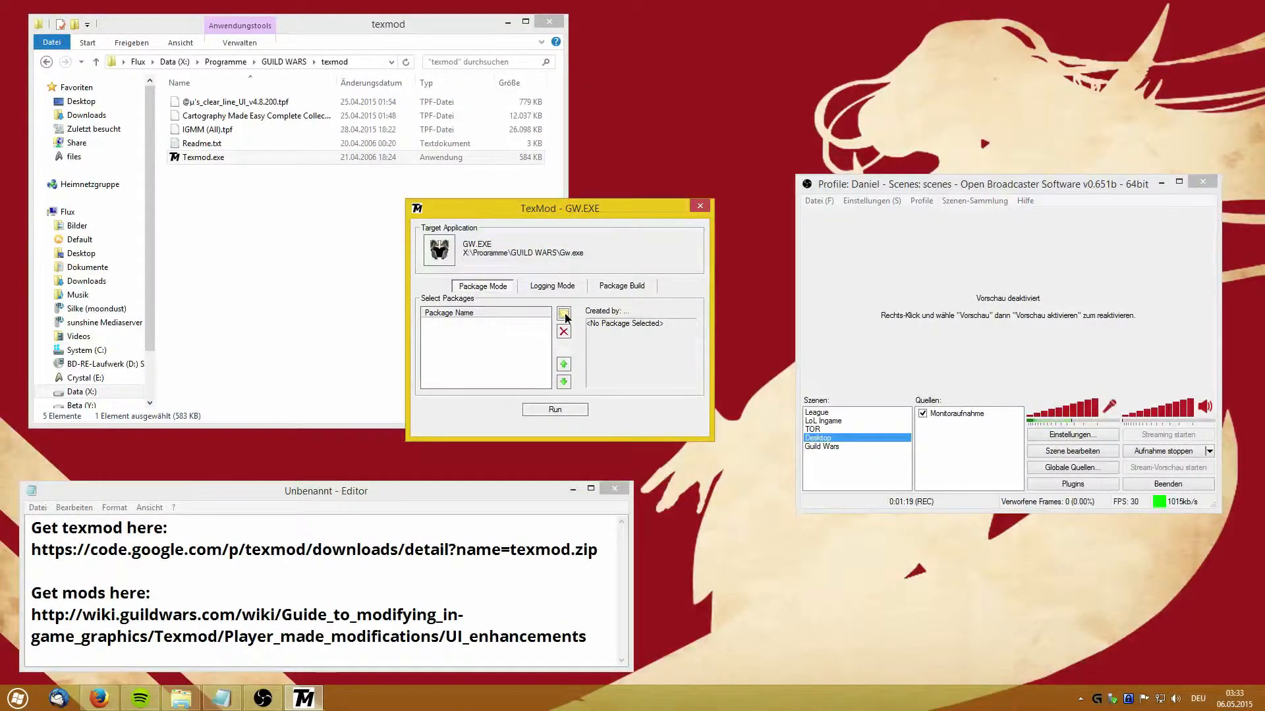
Browse for and add Cartography Made Easy Complete Collection.tpf to the package list.
click(563, 314)
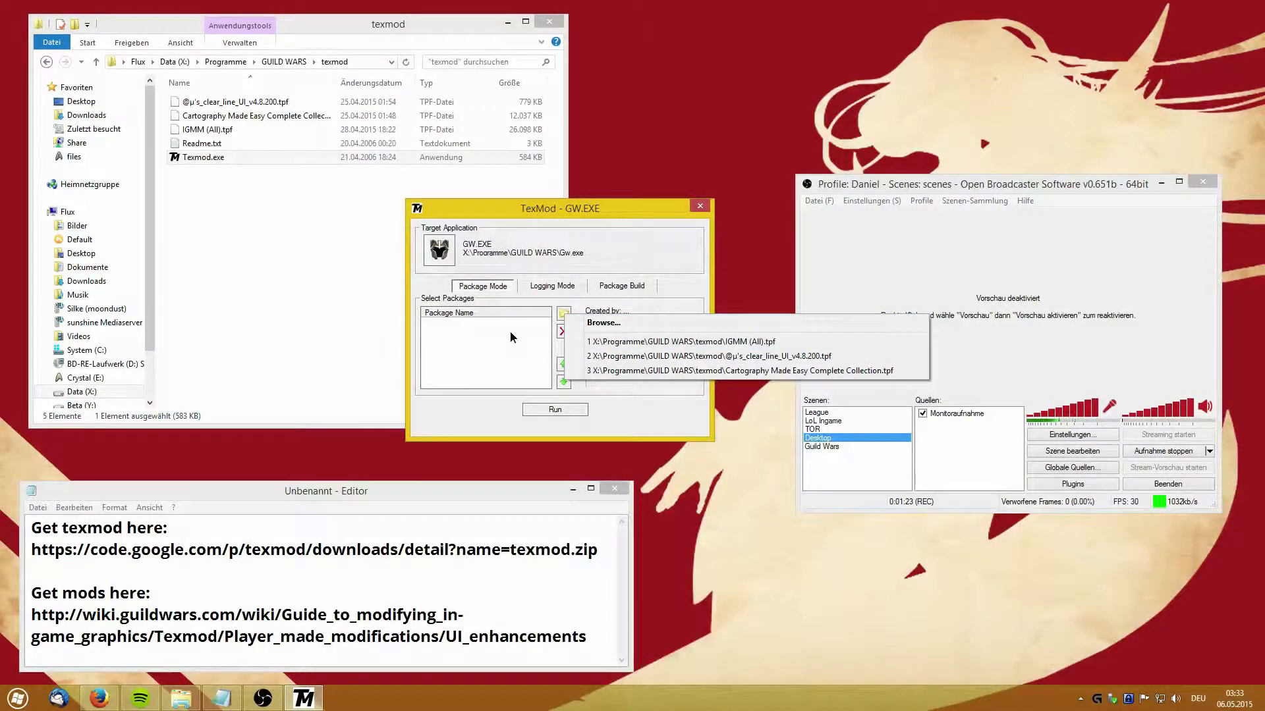
mouse_move(640, 326)
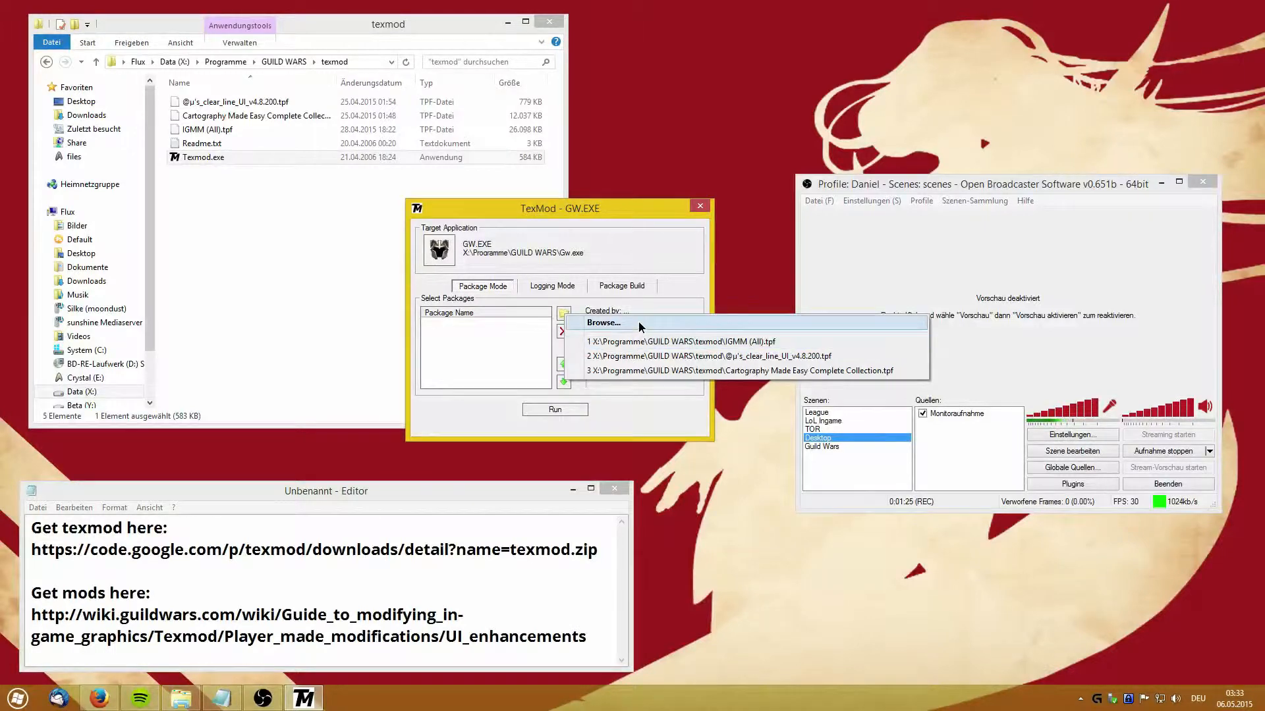
click(602, 321)
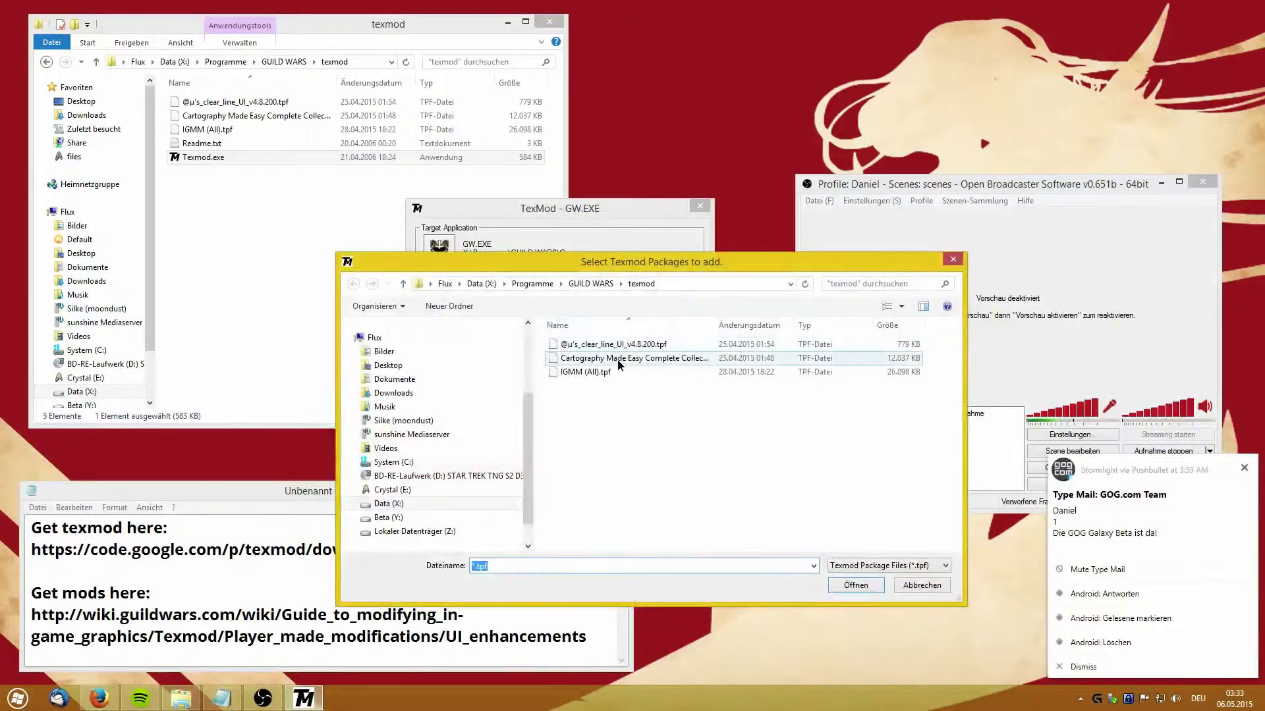
click(617, 359)
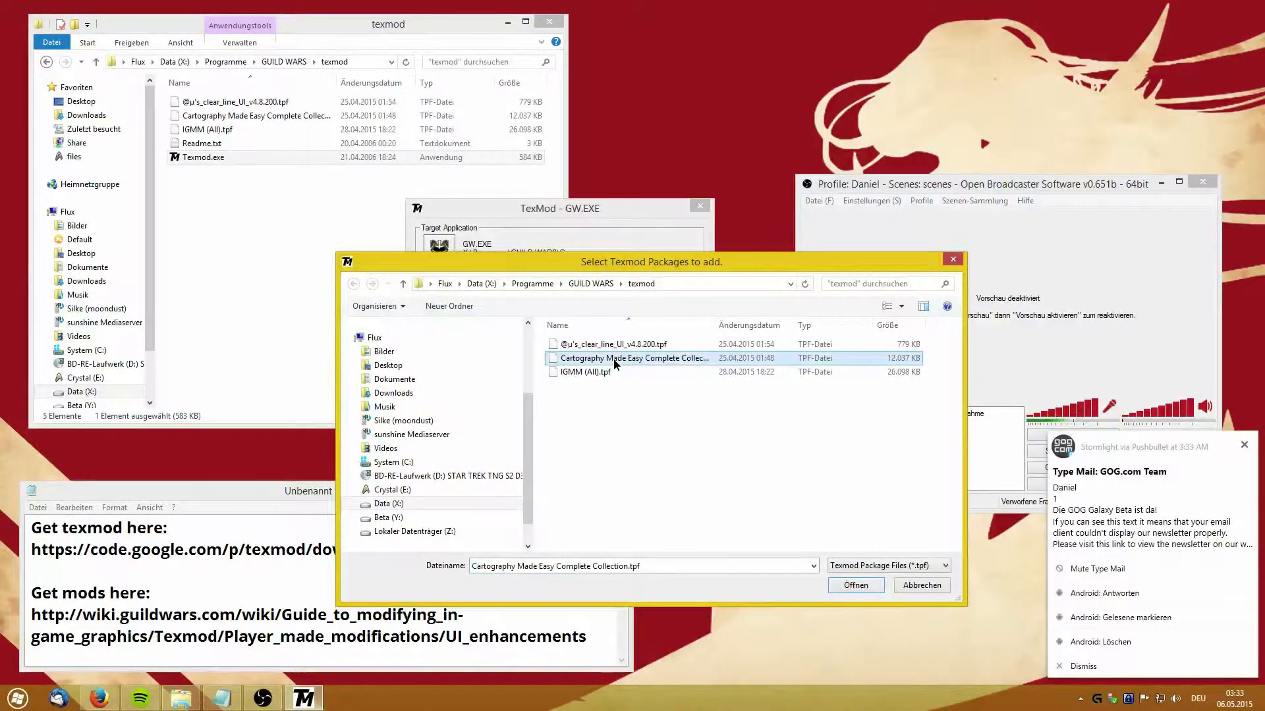
click(856, 585)
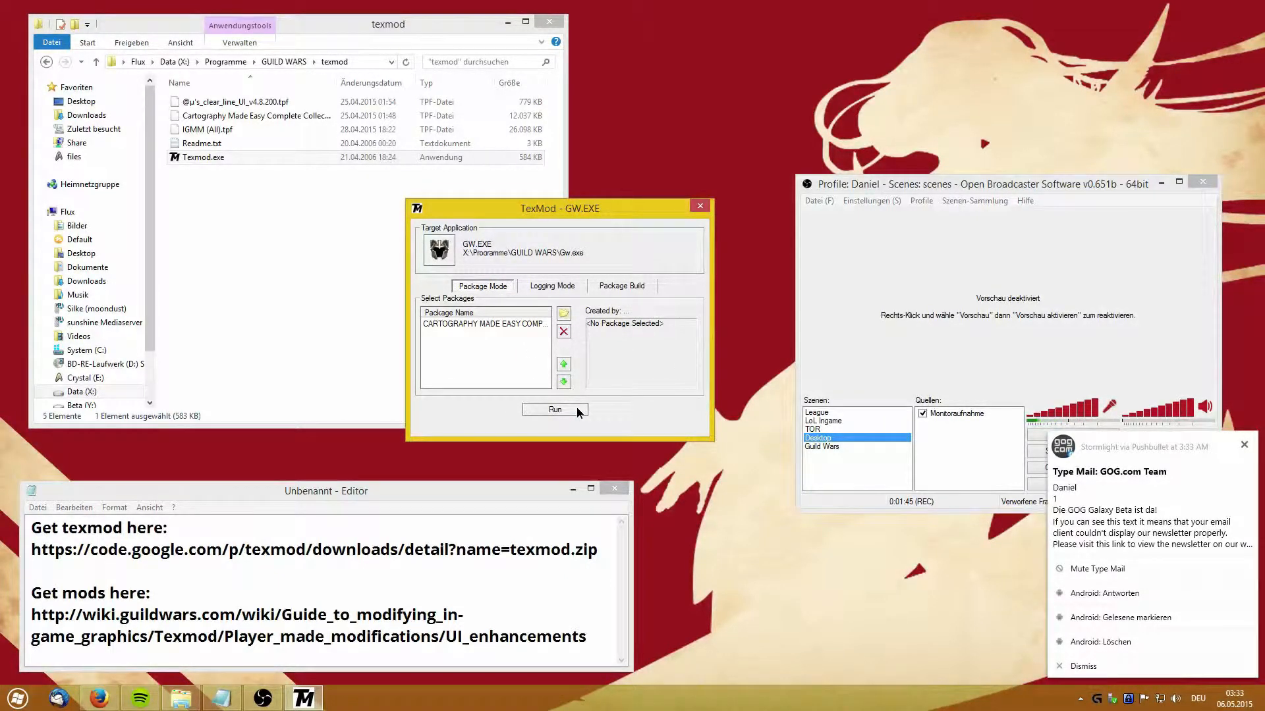
Run Guild Wars from TexMod with the Cartography package loaded.
click(554, 410)
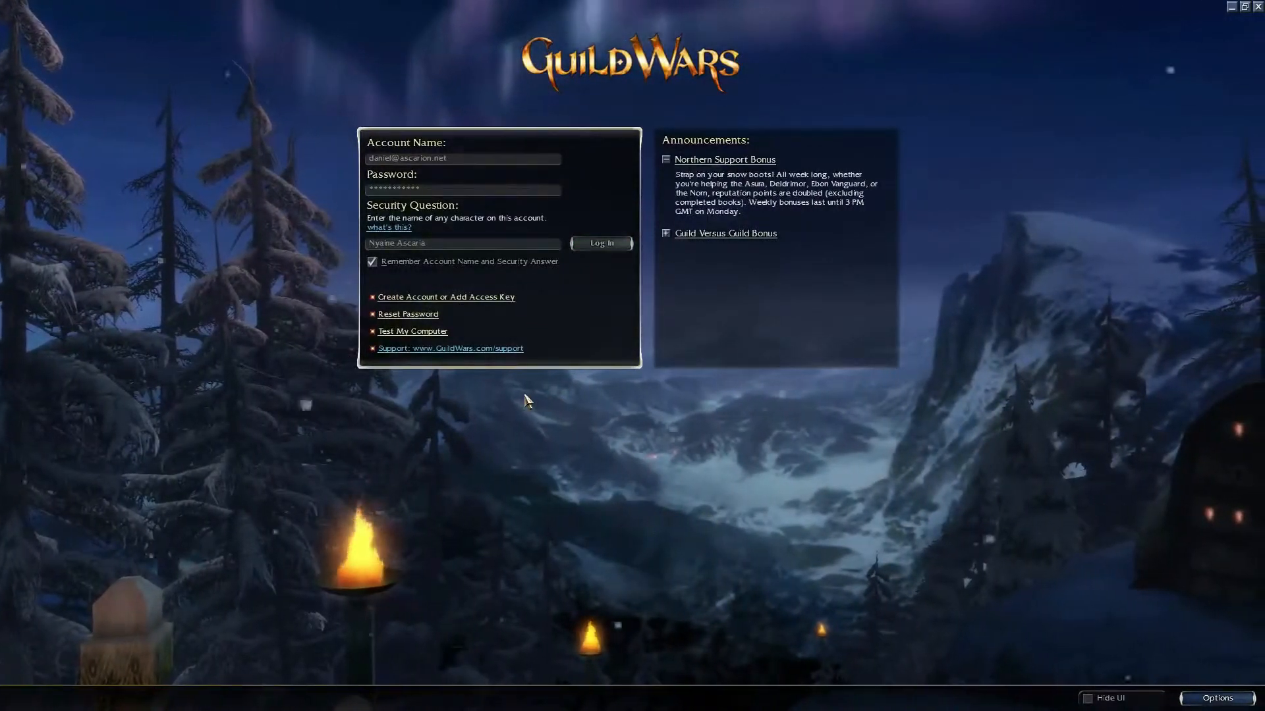
Log into the account and play with the character at Nolani Academy.
click(601, 243)
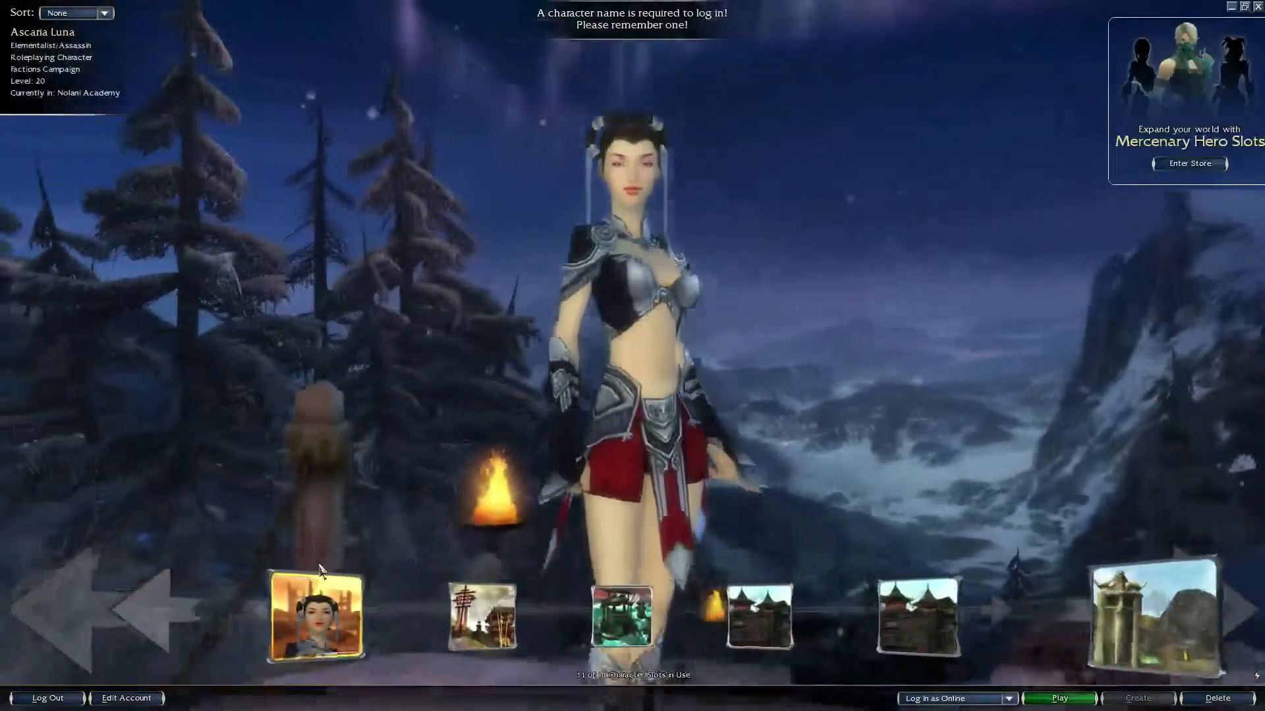
click(1061, 699)
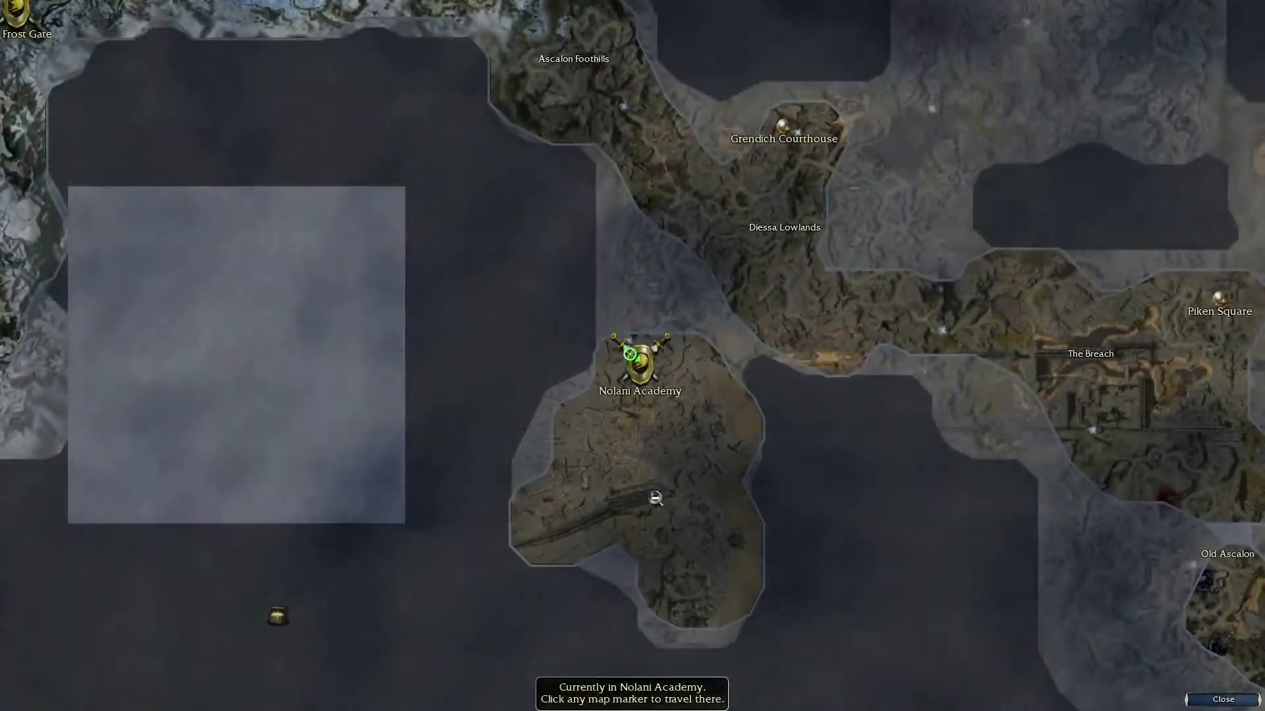
Zoom the world map around Nolani Academy to inspect the explored-area overlay.
scroll(down, 3)
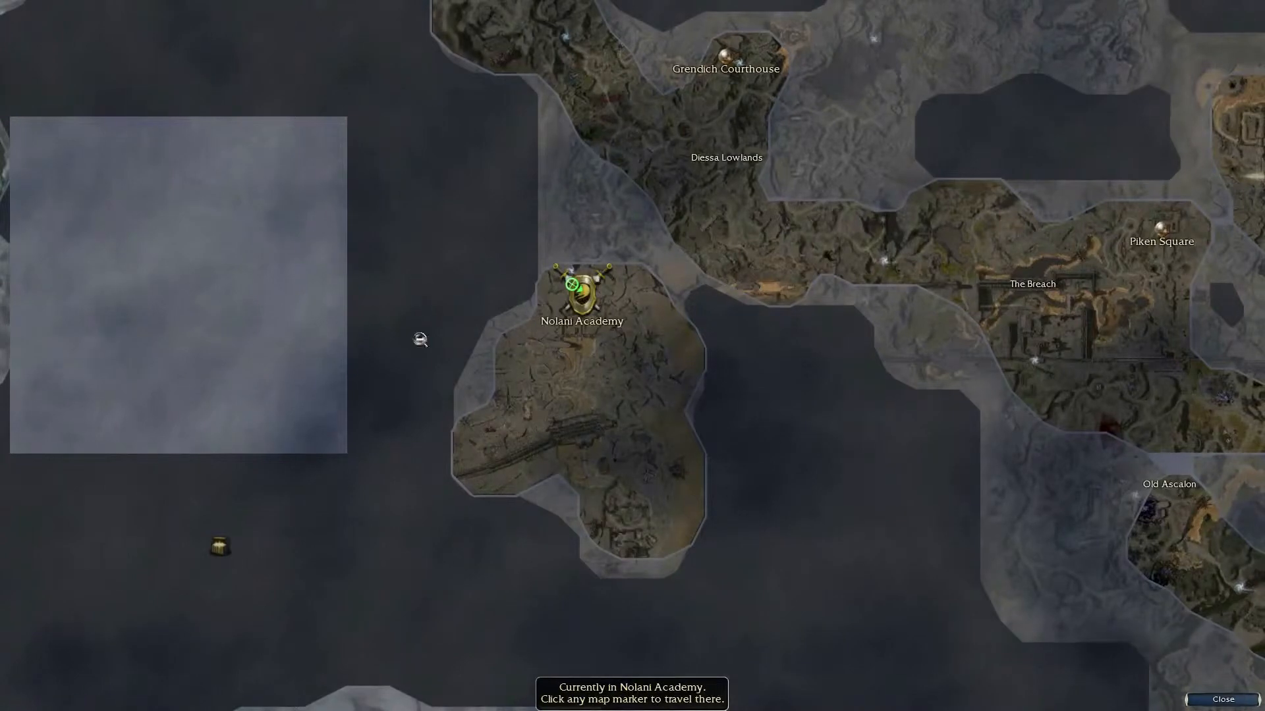
mouse_move(561, 434)
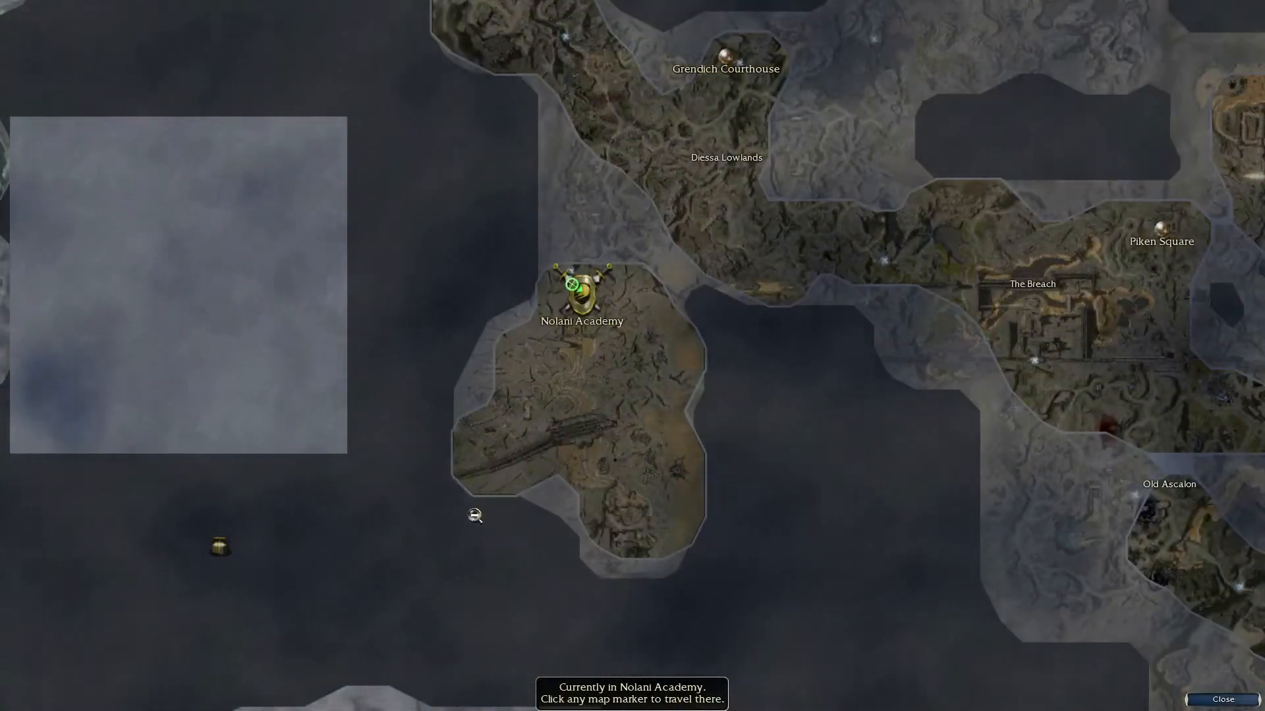
mouse_move(606, 557)
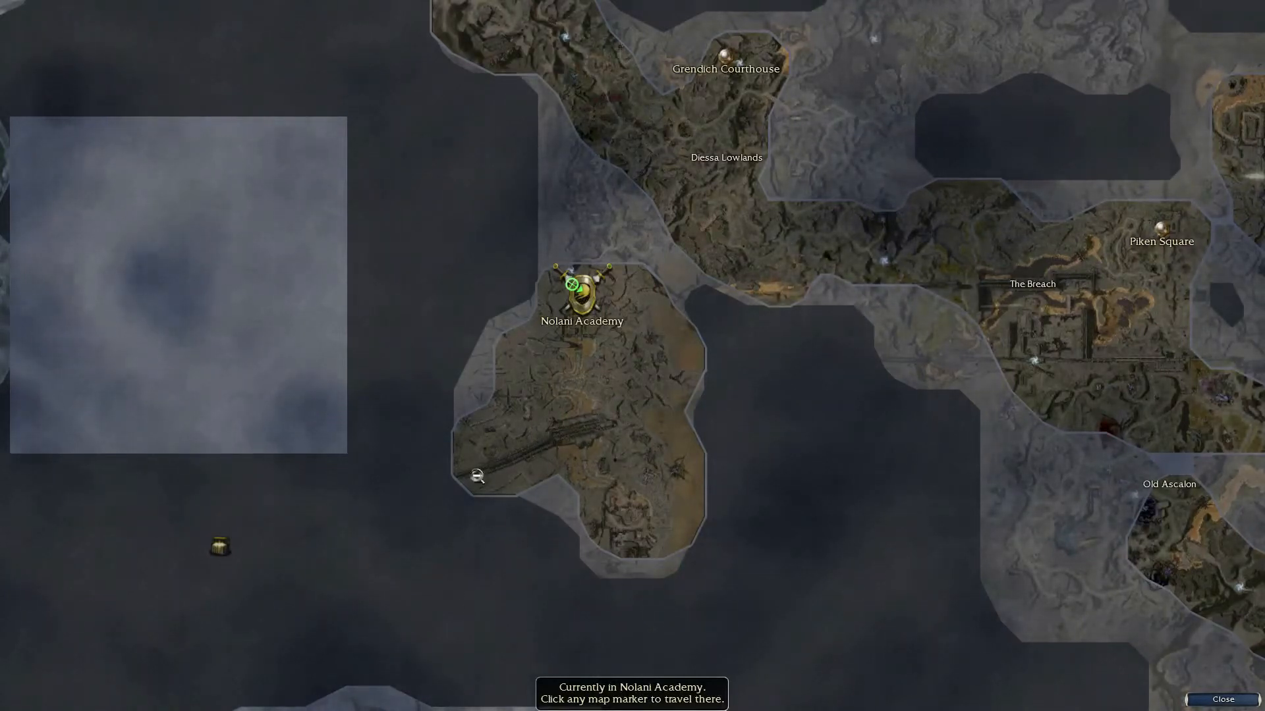
mouse_move(888, 569)
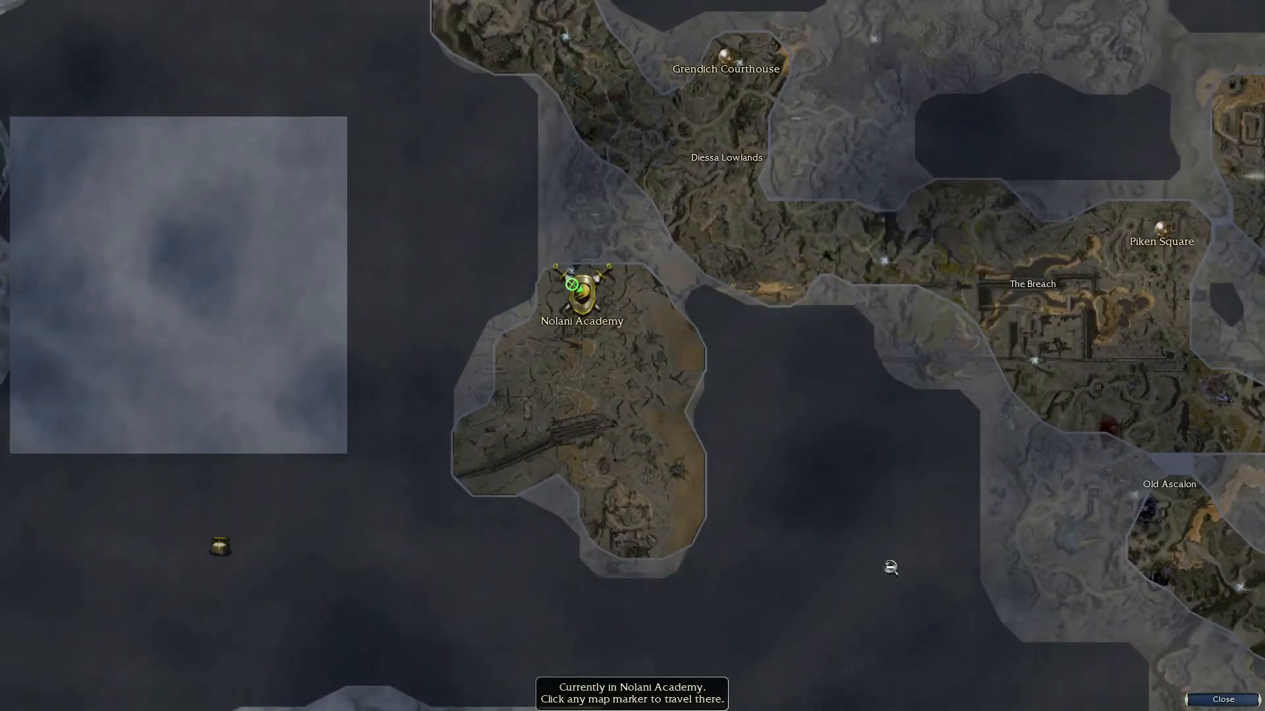